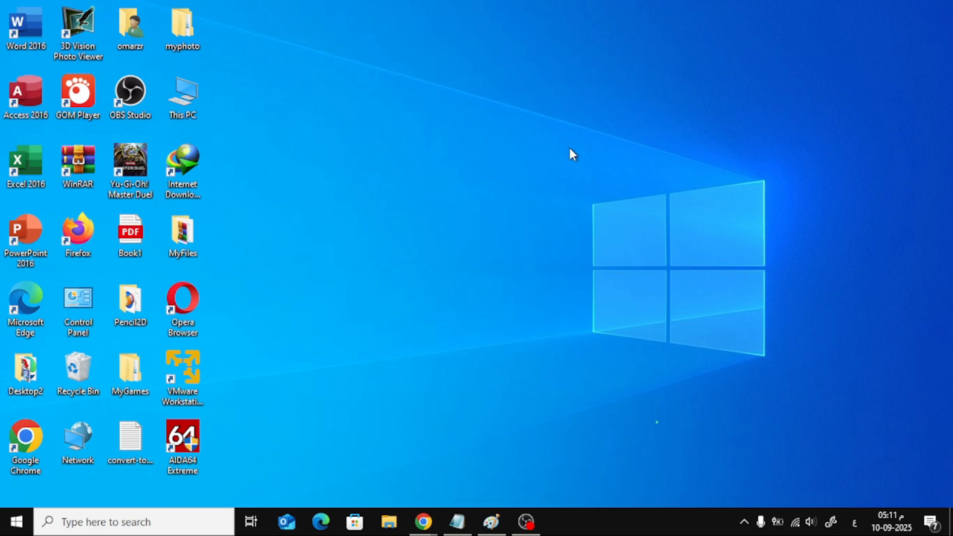
mouse_move(417, 293)
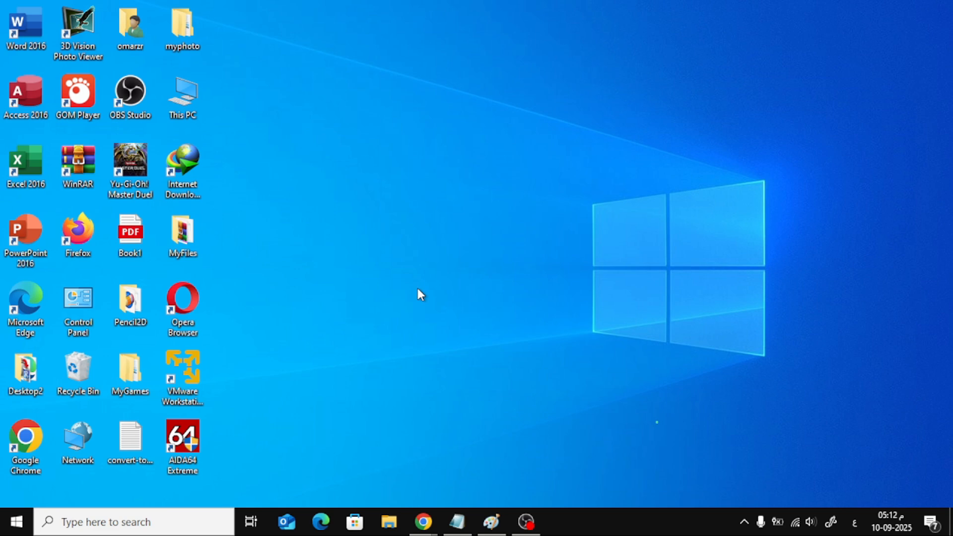
Launch Device Manager from the Start button's Quick Link menu
right_click(18, 518)
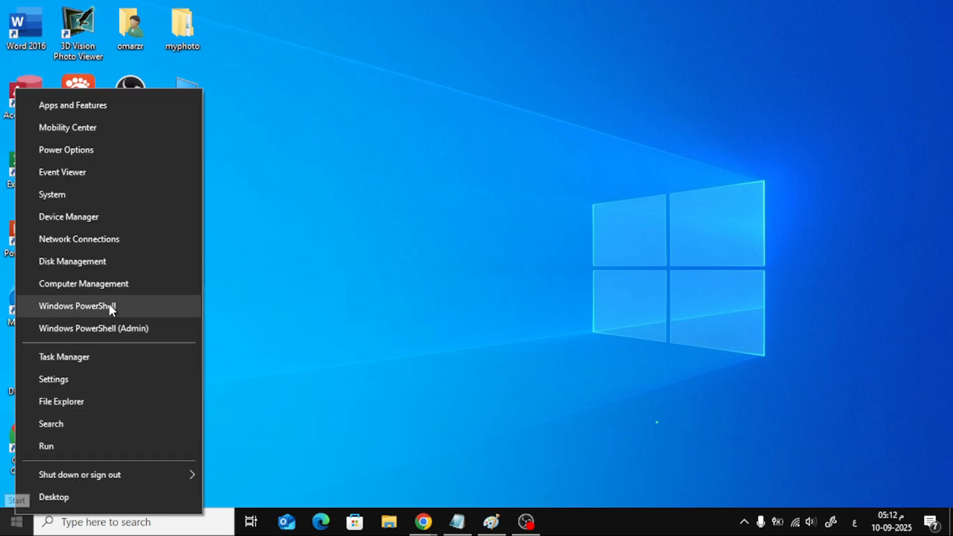
mouse_move(118, 222)
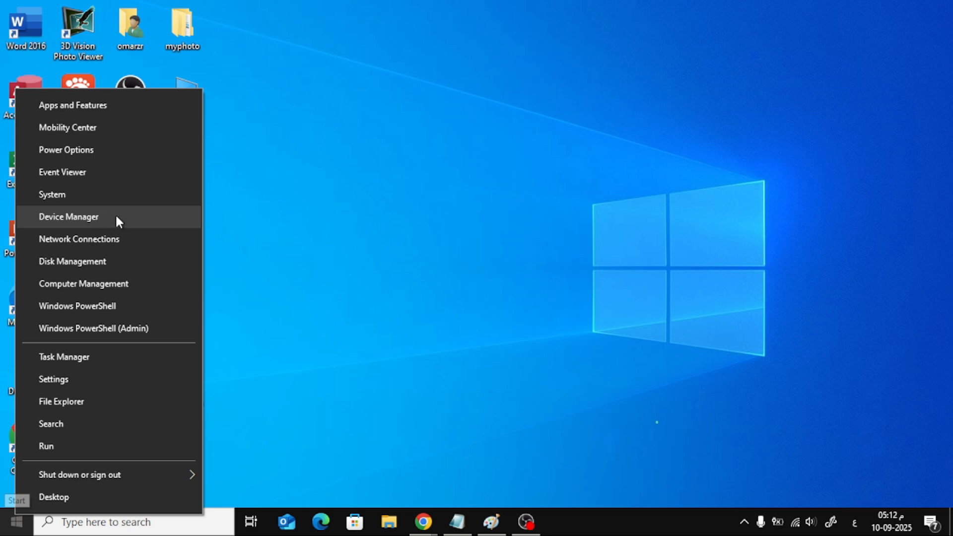
left_click(550, 236)
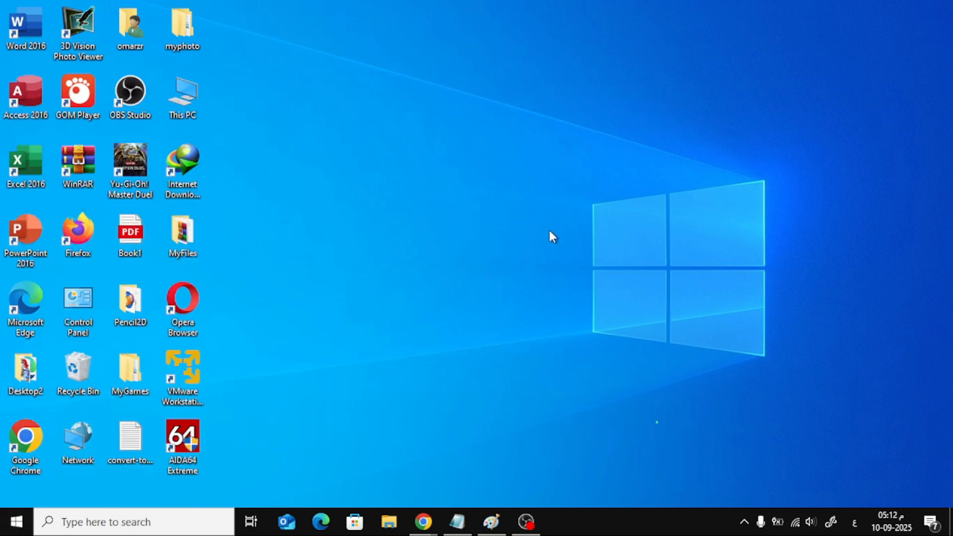
mouse_move(494, 196)
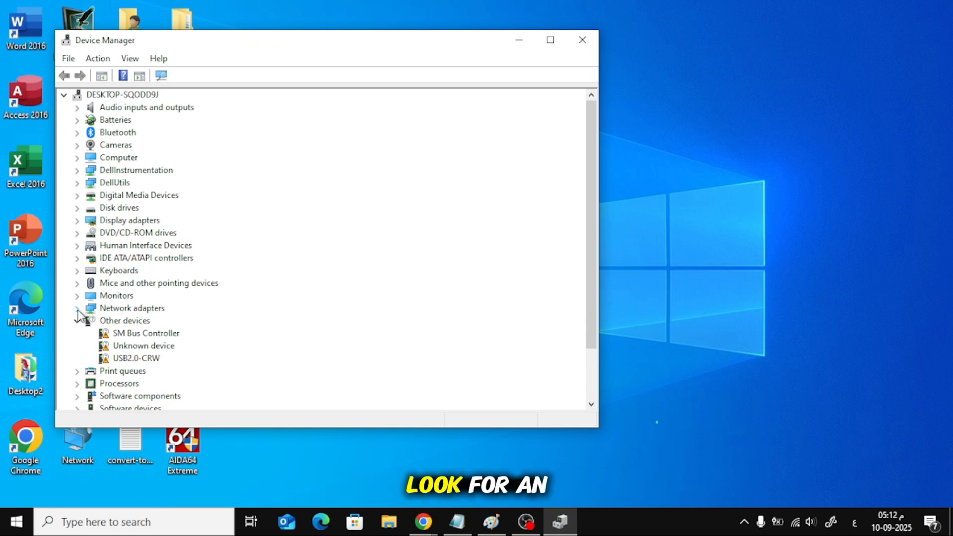
Expand Network adapters and select the Intel(R) Dual Band Wireless-AC 3160 entry
left_click(76, 307)
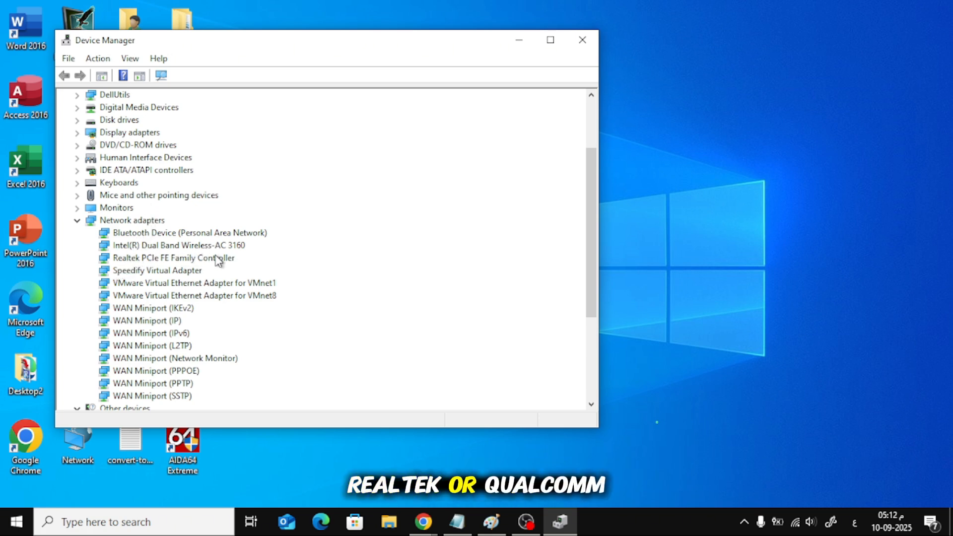
left_click(179, 245)
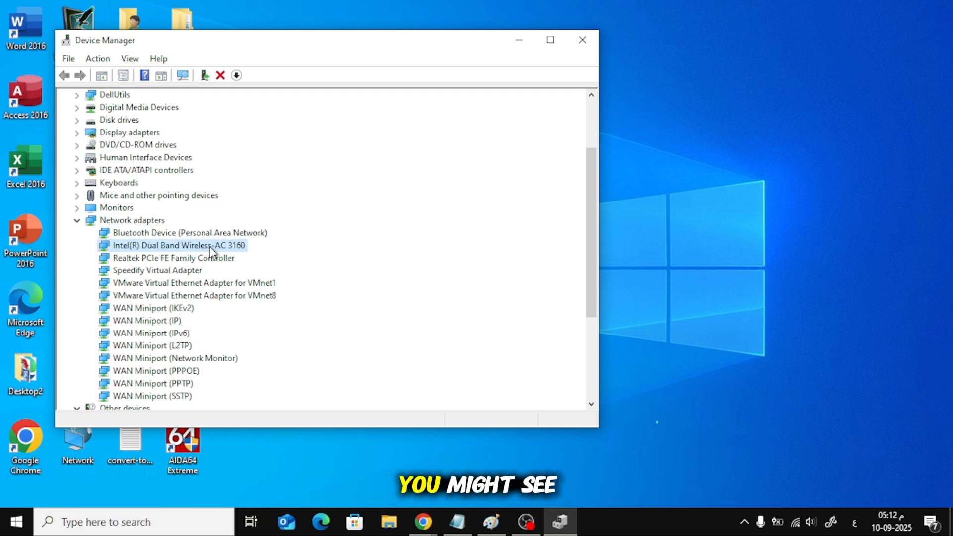
mouse_move(260, 254)
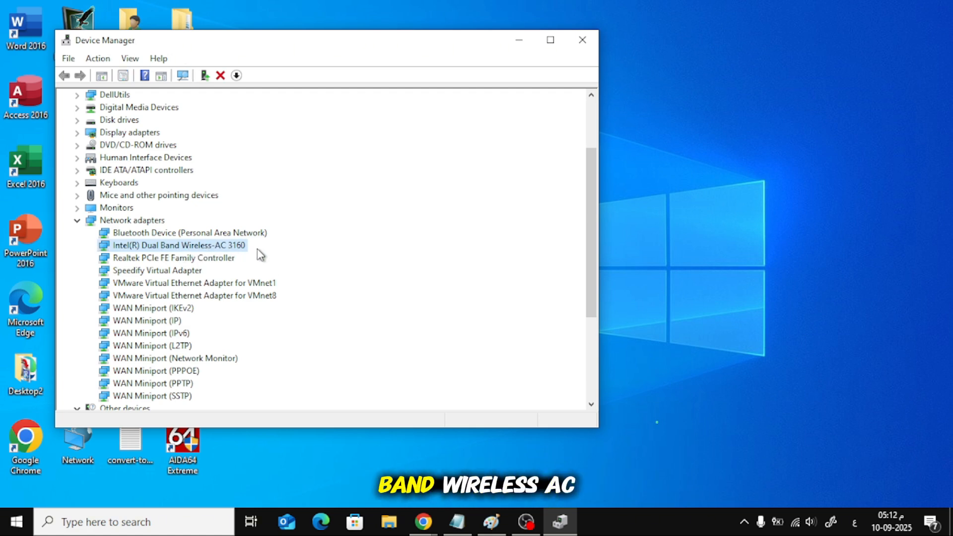